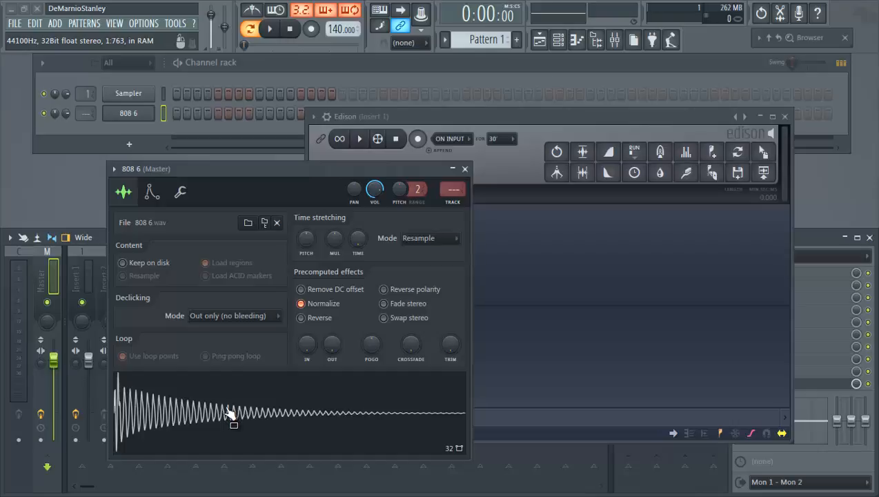
mouse_move(231, 414)
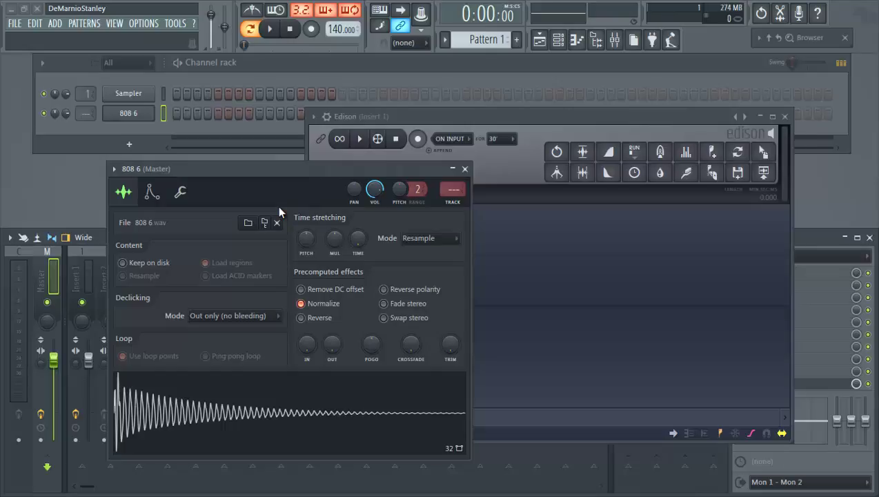
mouse_move(300, 175)
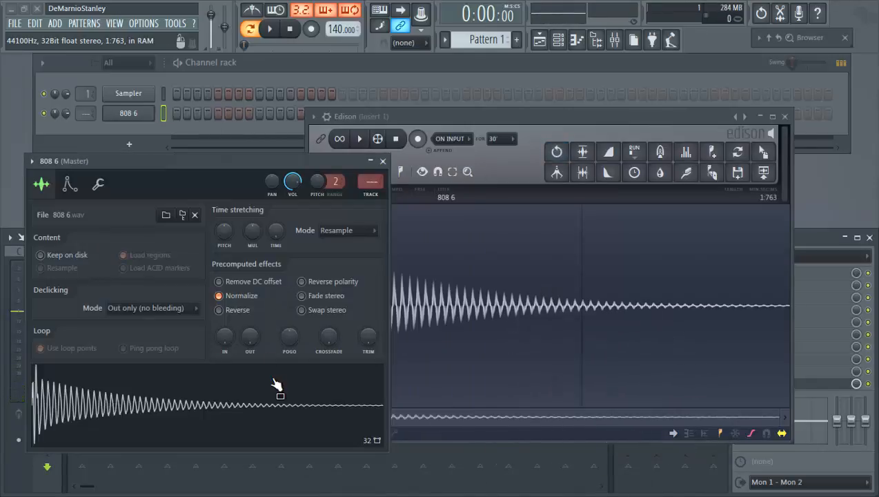
Step: Open the 808 6 sample in Edison from the sampler waveform's Edit option
right_click(276, 386)
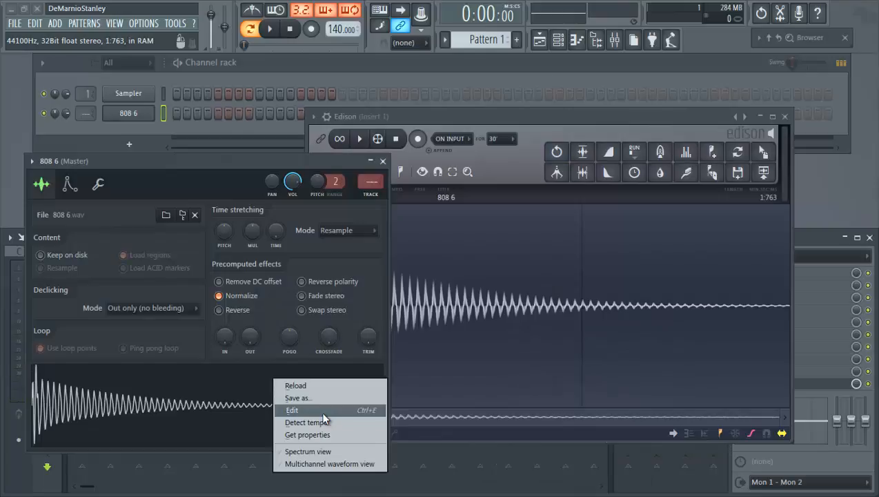
click(292, 410)
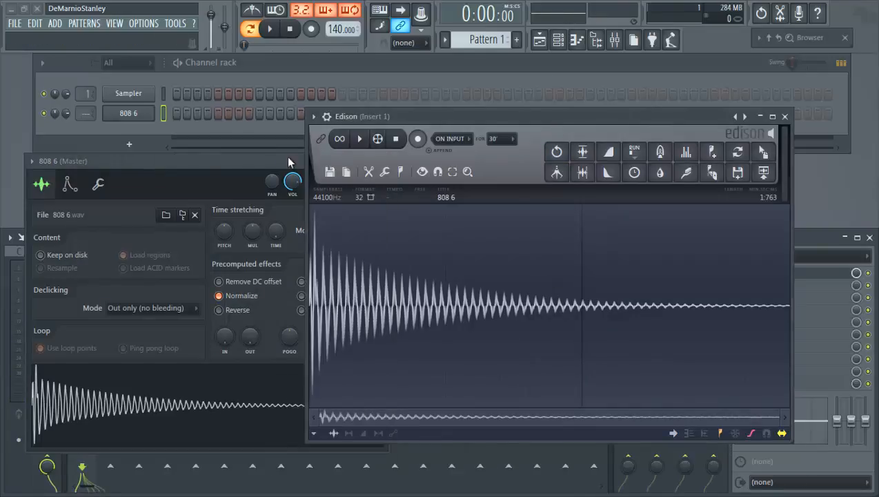
mouse_move(457, 309)
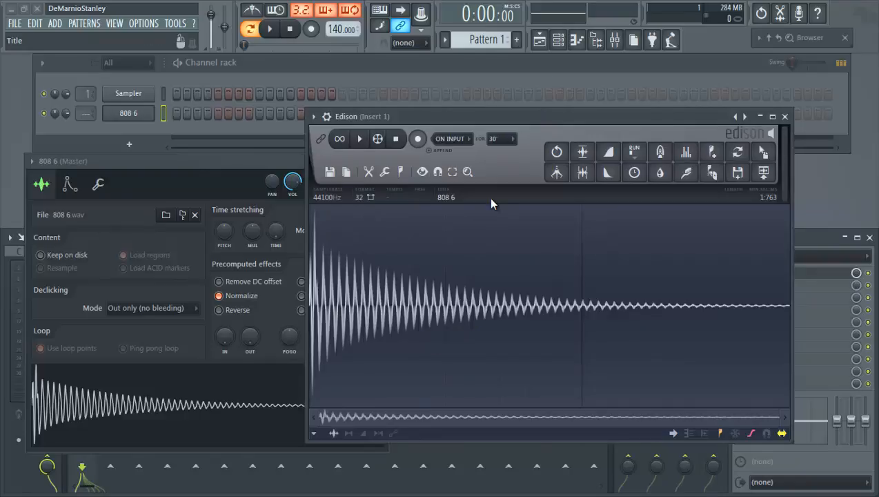
mouse_move(403, 174)
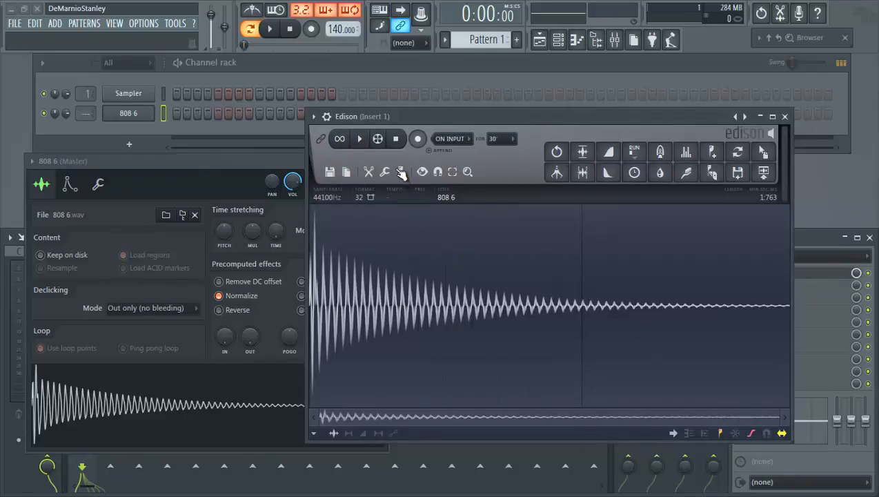
click(400, 172)
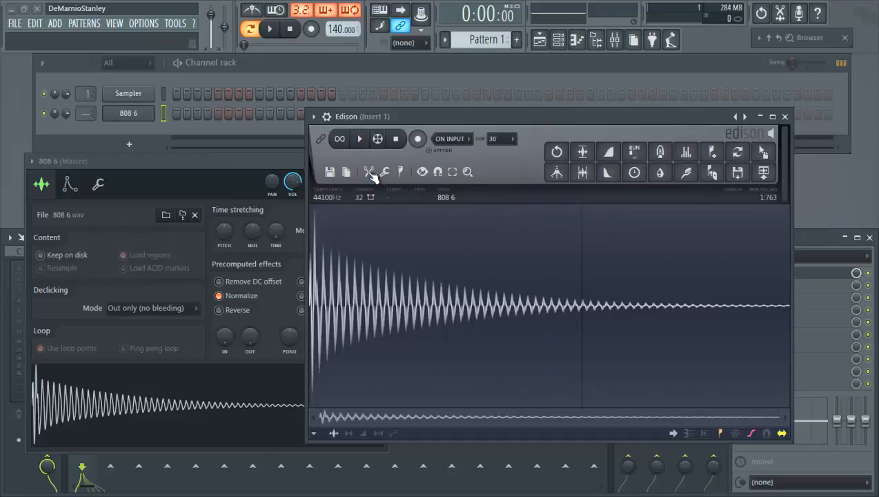
mouse_move(402, 175)
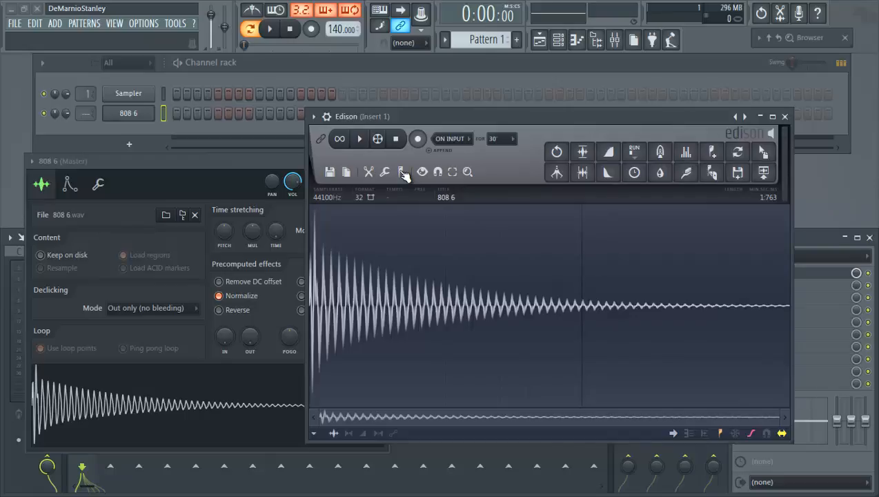
Step: Run Detect pitch regions from Edison's region menu, labeling the 808 region C2
click(402, 171)
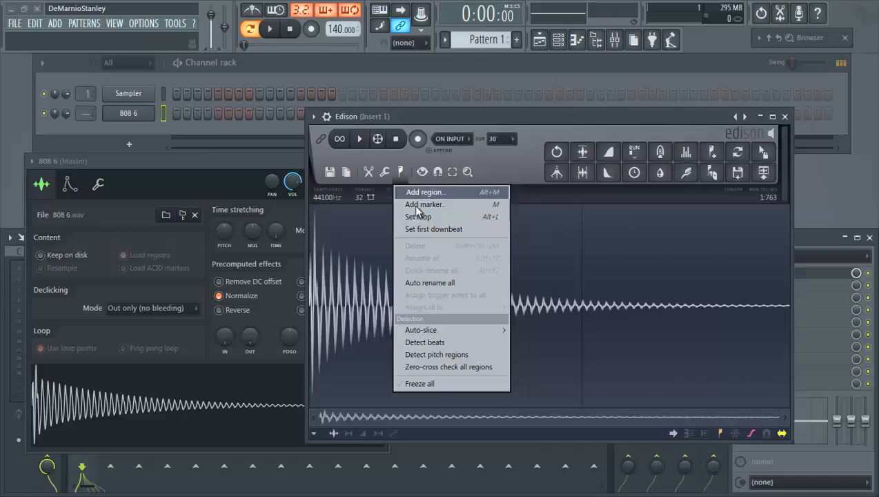
mouse_move(437, 354)
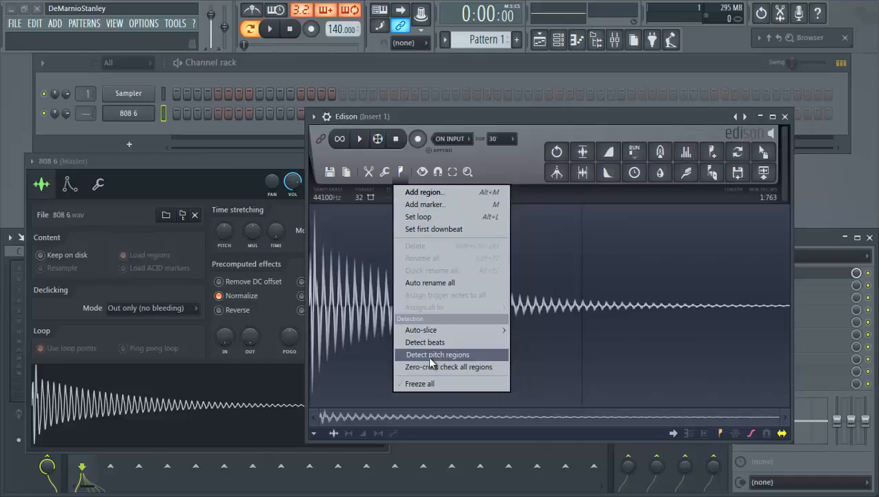
mouse_move(535, 148)
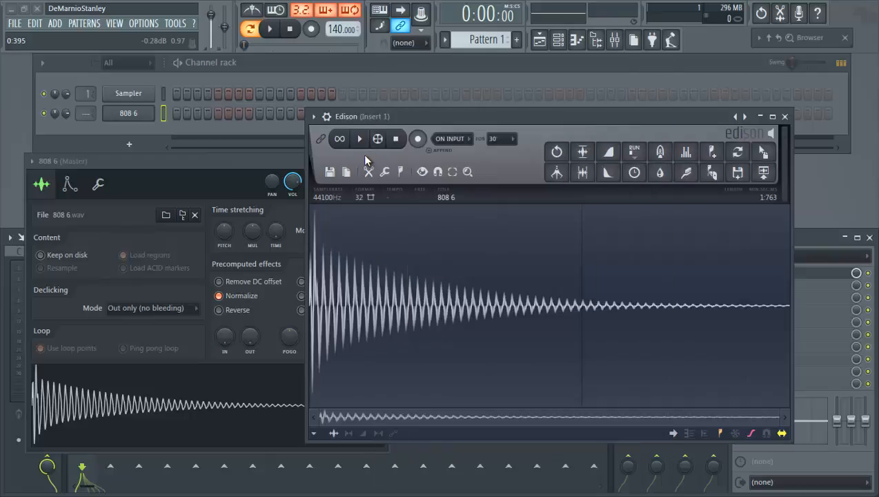
click(400, 172)
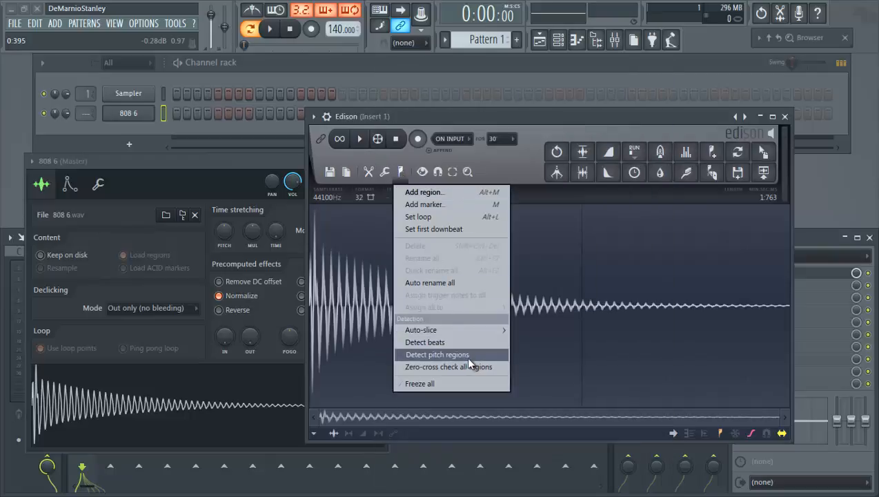
click(437, 354)
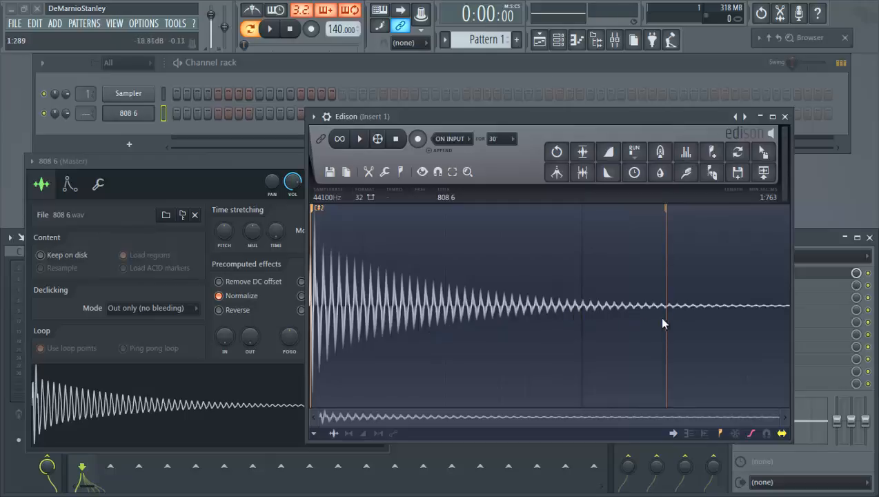
mouse_move(714, 312)
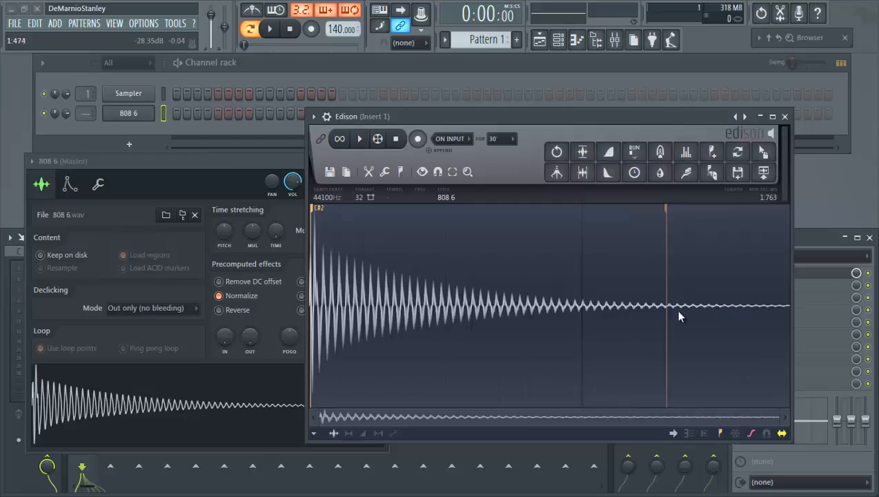
mouse_move(723, 309)
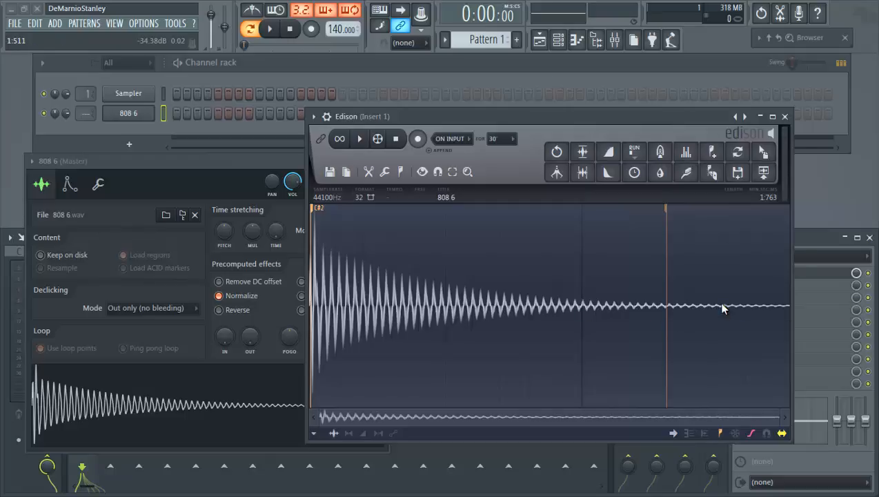
mouse_move(676, 220)
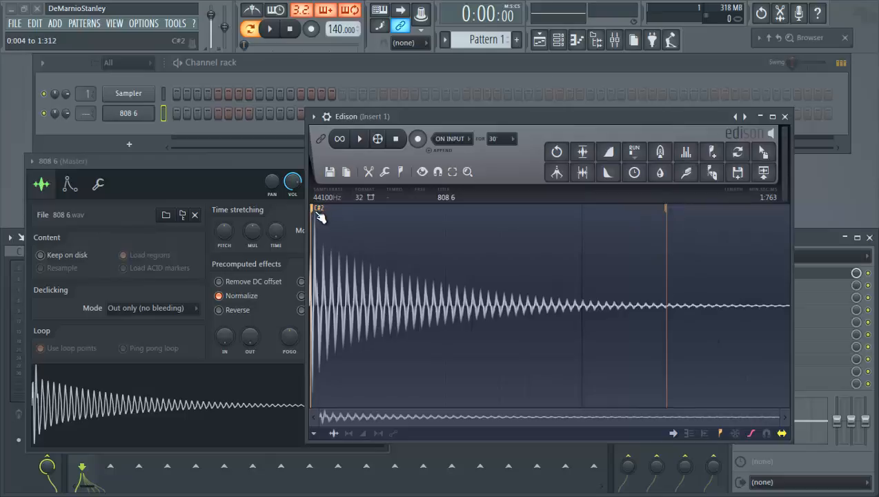
mouse_move(440, 265)
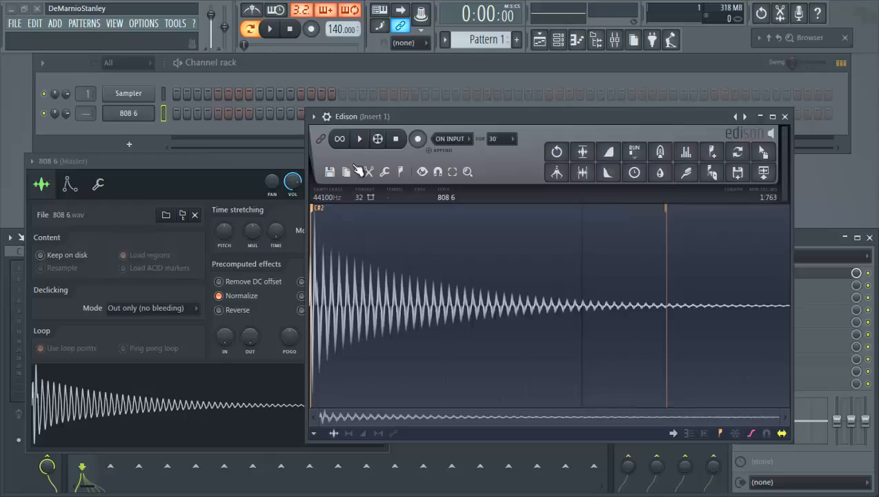
mouse_move(293, 164)
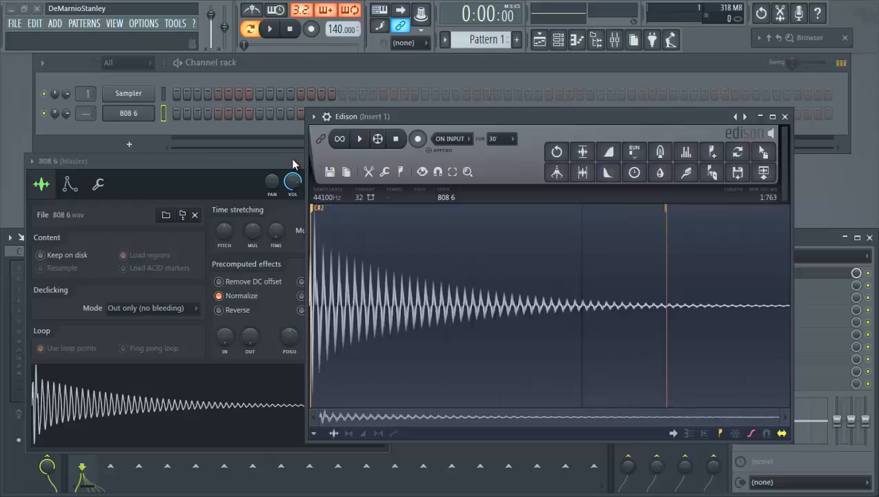
Step: In the 808 6 envelope settings, lower the root note through A4 to G4
click(128, 113)
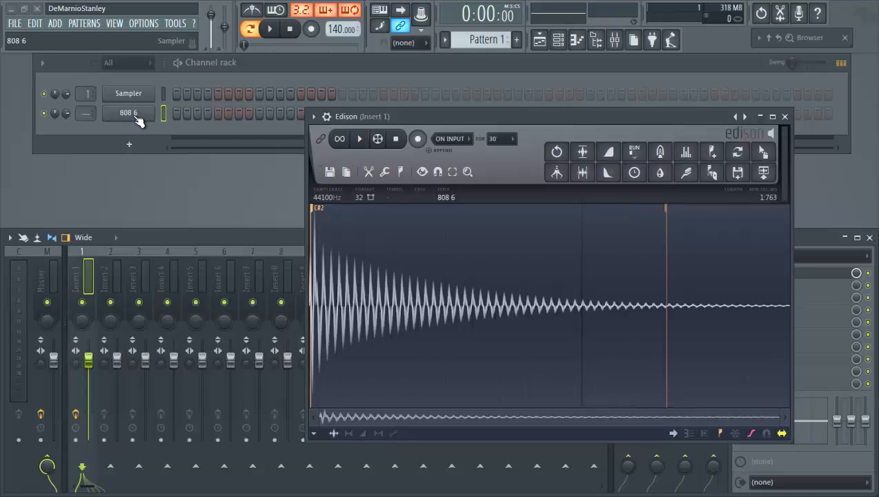
click(129, 112)
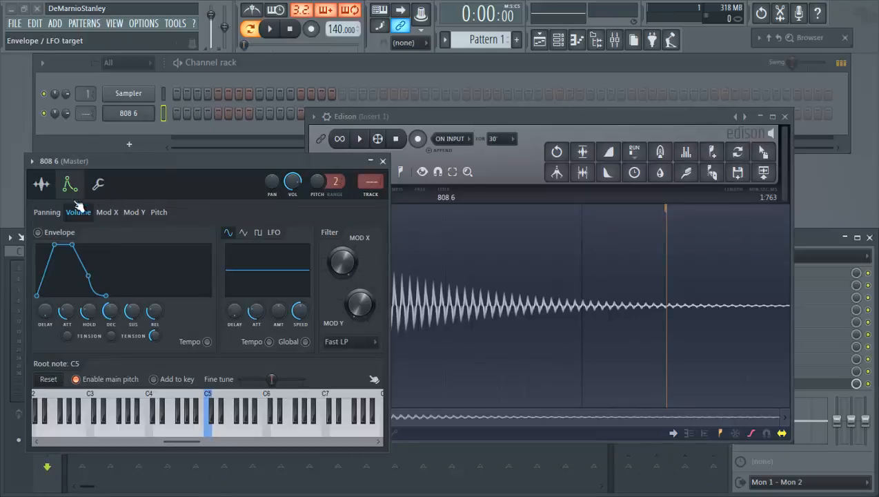
click(98, 184)
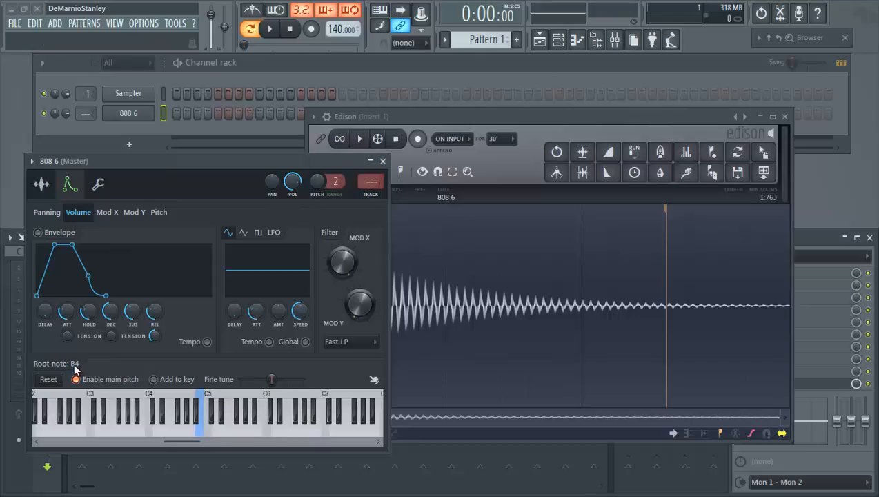
click(196, 414)
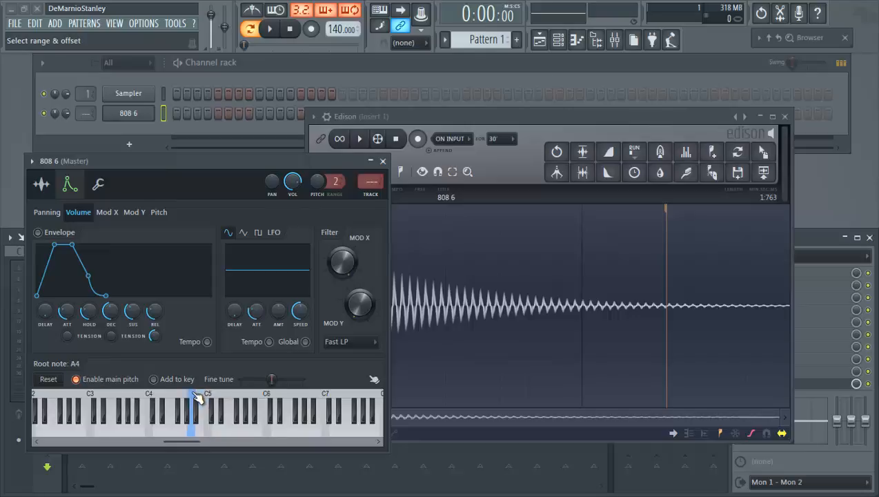
click(182, 424)
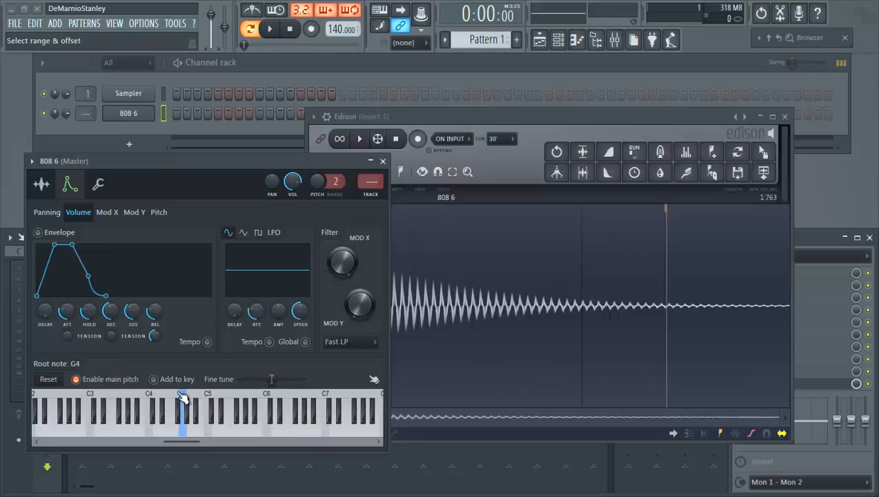
drag(183, 441, 159, 446)
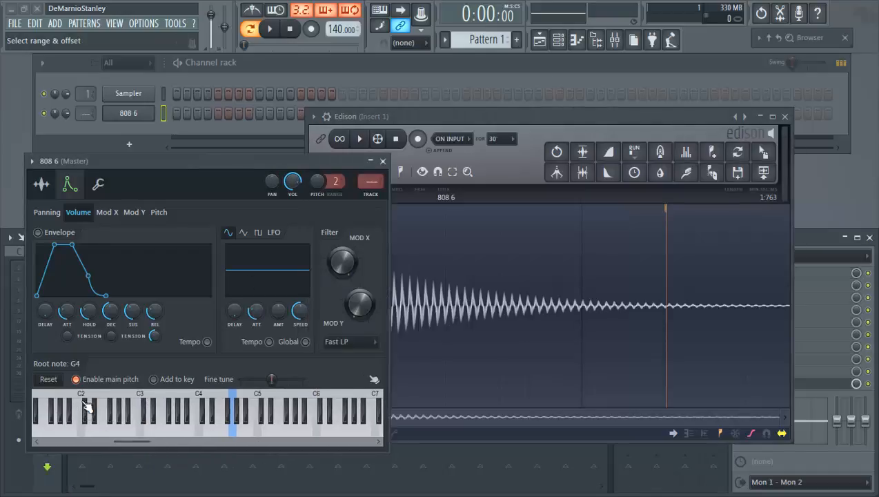
Step: Click the C#2 key to make it the 808 6 root note
click(85, 411)
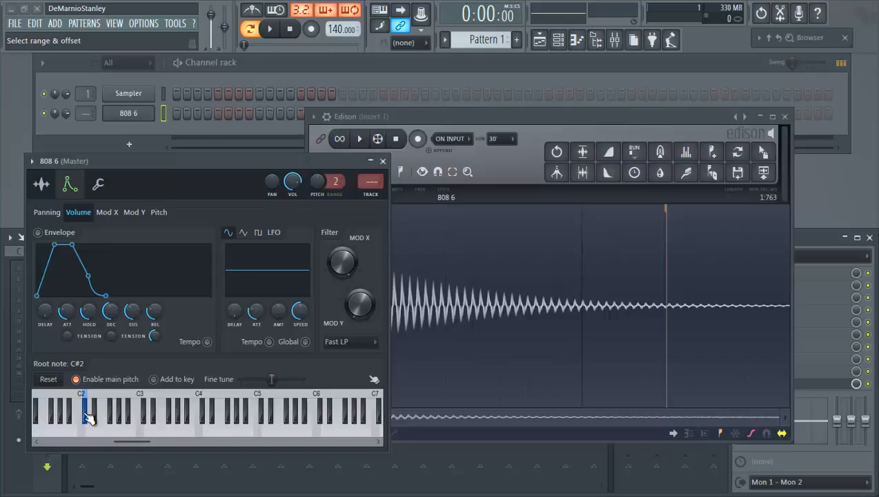
mouse_move(205, 170)
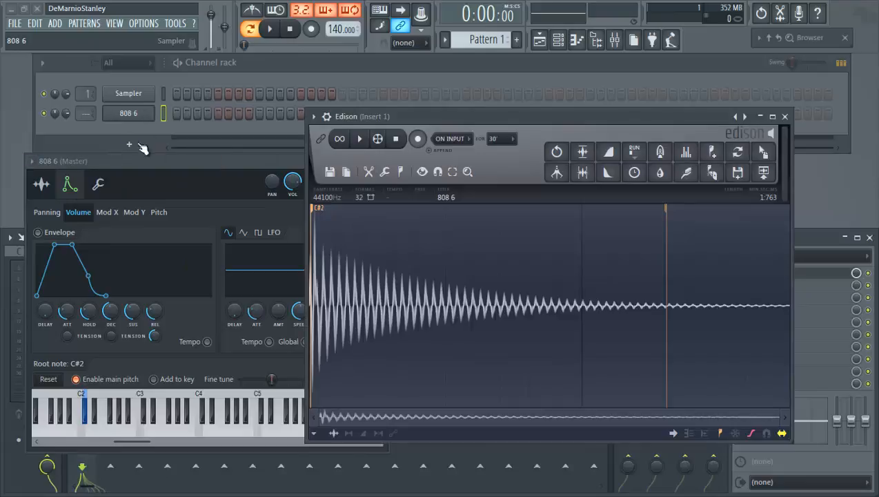
Step: Show the 808 6 sample settings and reopen Edison's region options
click(41, 184)
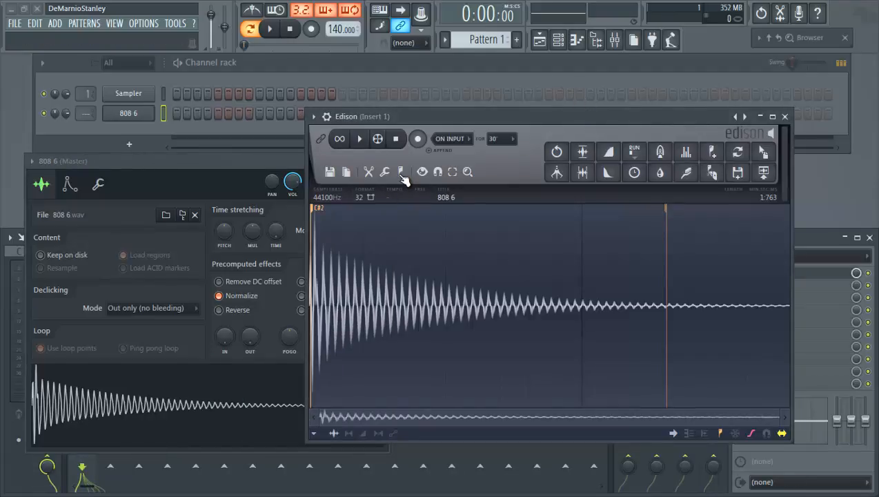
click(401, 172)
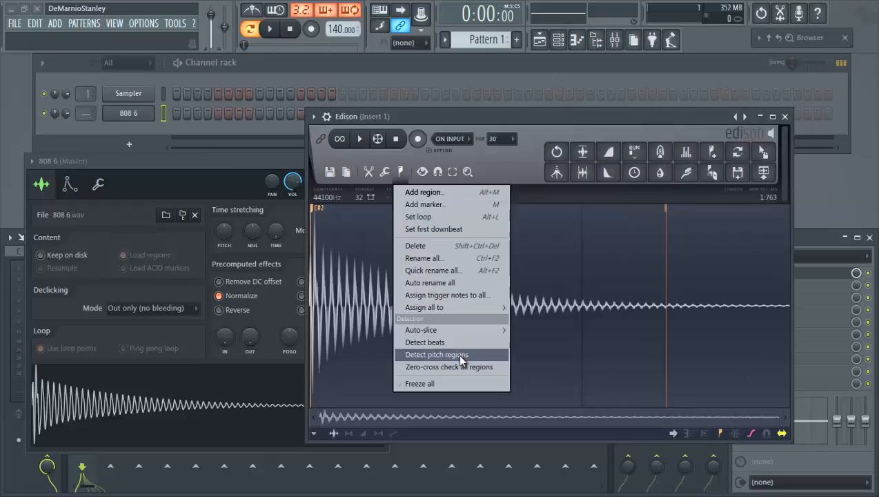
mouse_move(441, 363)
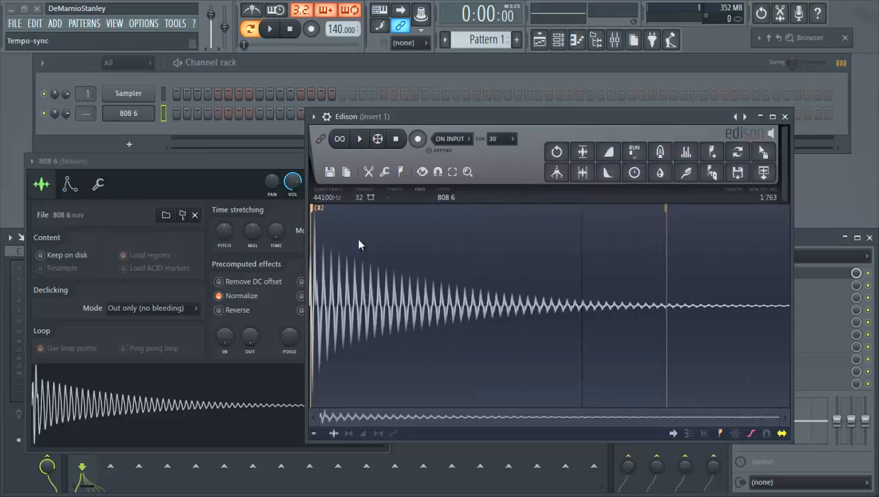
mouse_move(617, 277)
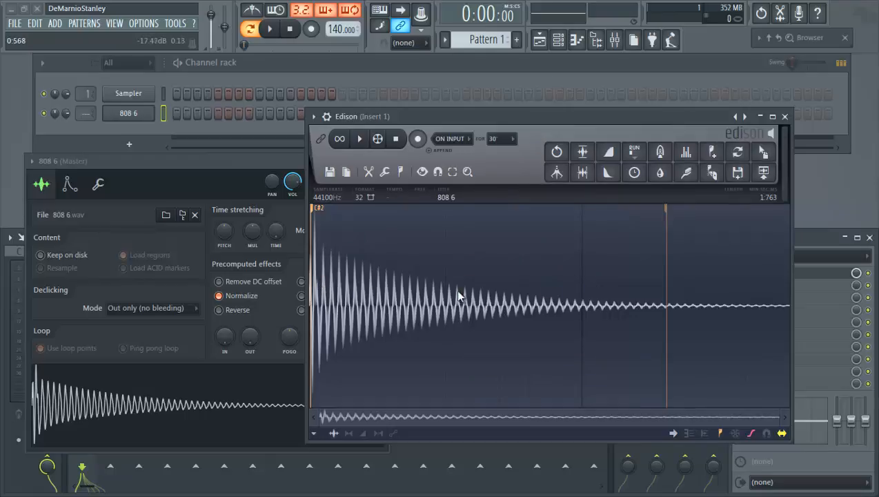
mouse_move(450, 305)
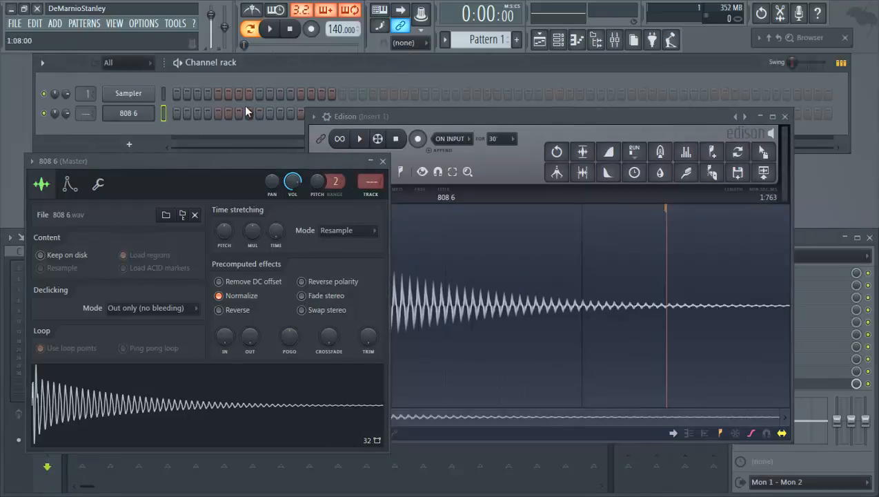
mouse_move(267, 72)
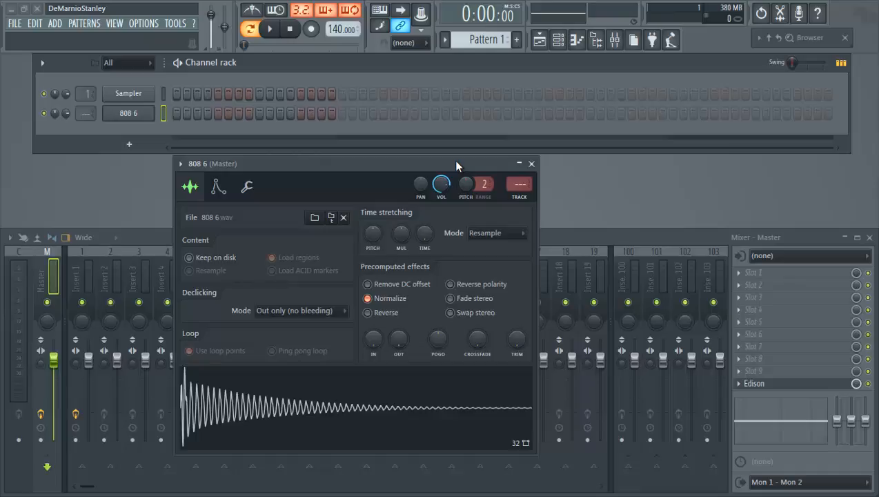
mouse_move(440, 226)
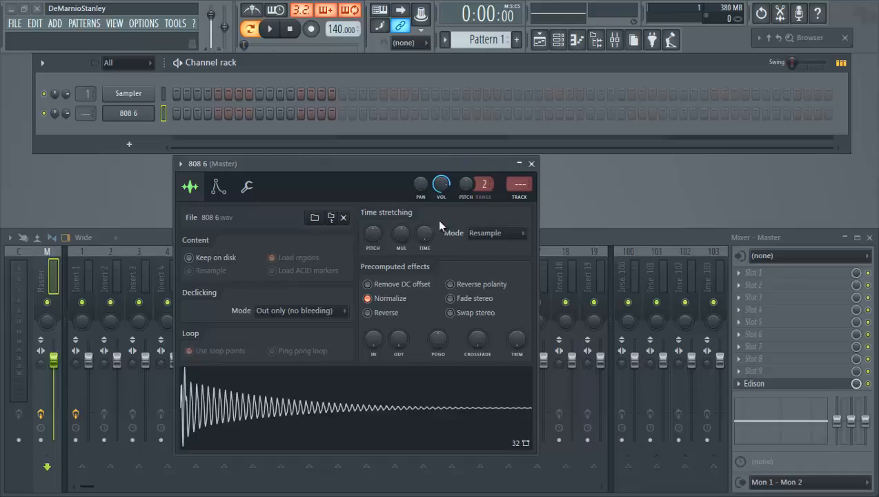